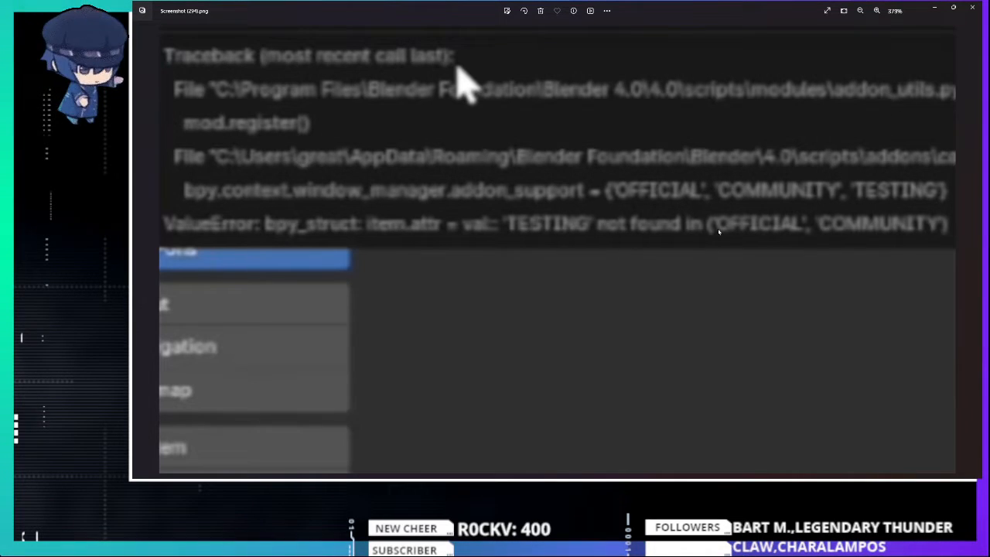
pyautogui.moveTo(838, 237)
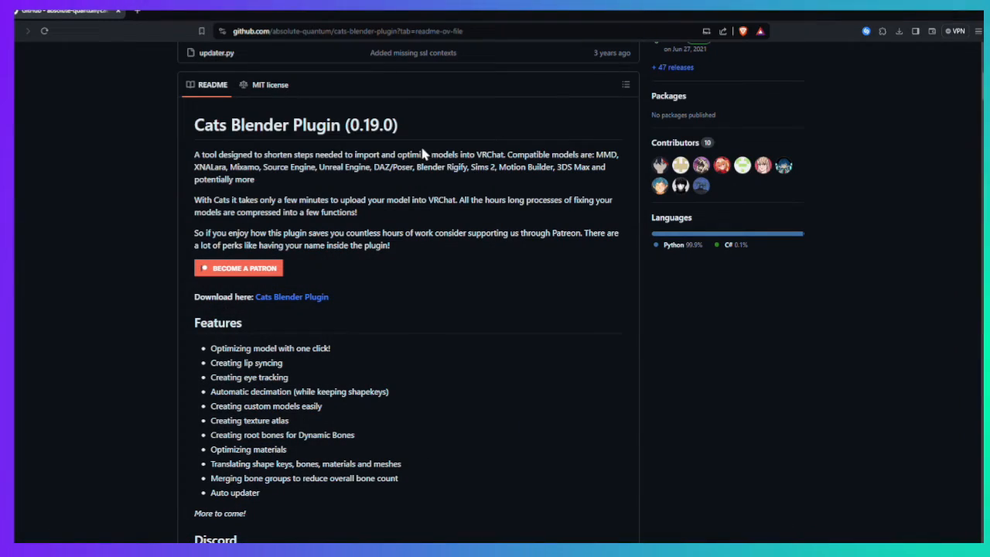
# In a new Brave tab, reopen the Notepad++ v8.6.4 download page from history, then close it.
pyautogui.click(134, 12)
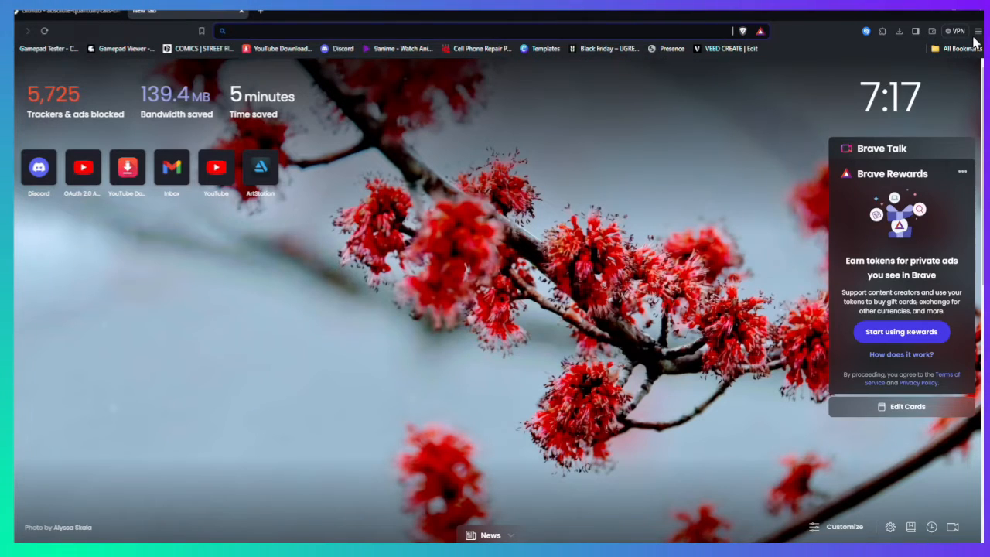
pyautogui.click(978, 30)
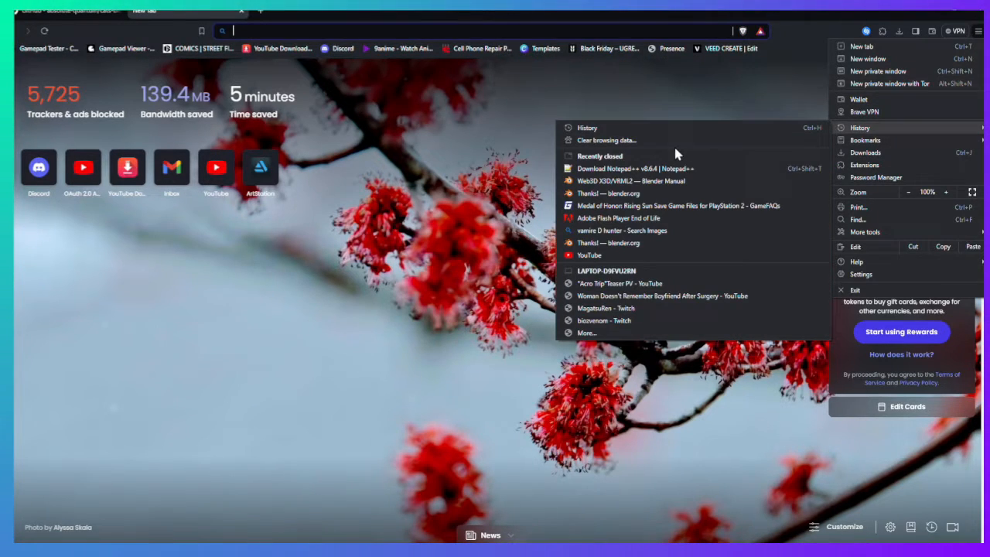
pyautogui.click(634, 169)
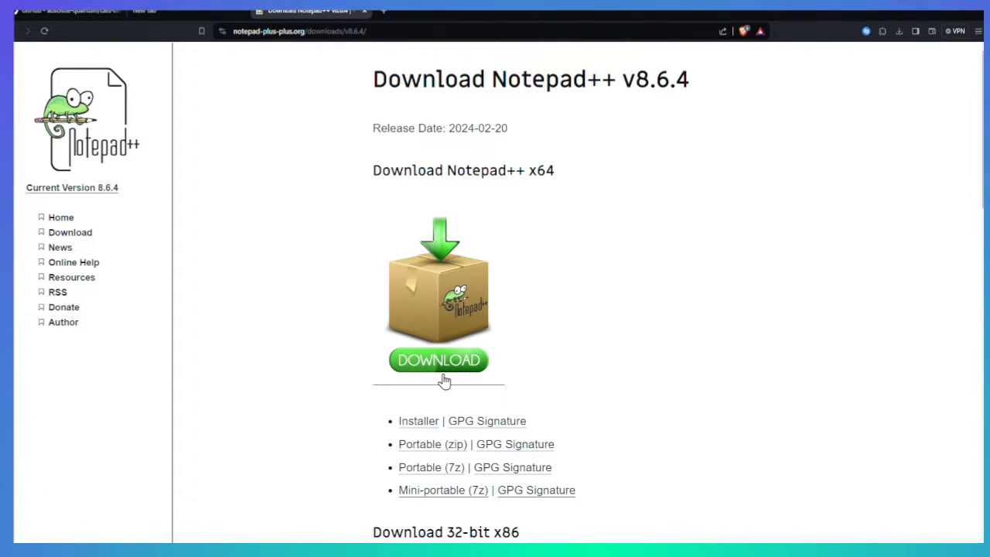
pyautogui.moveTo(399, 328)
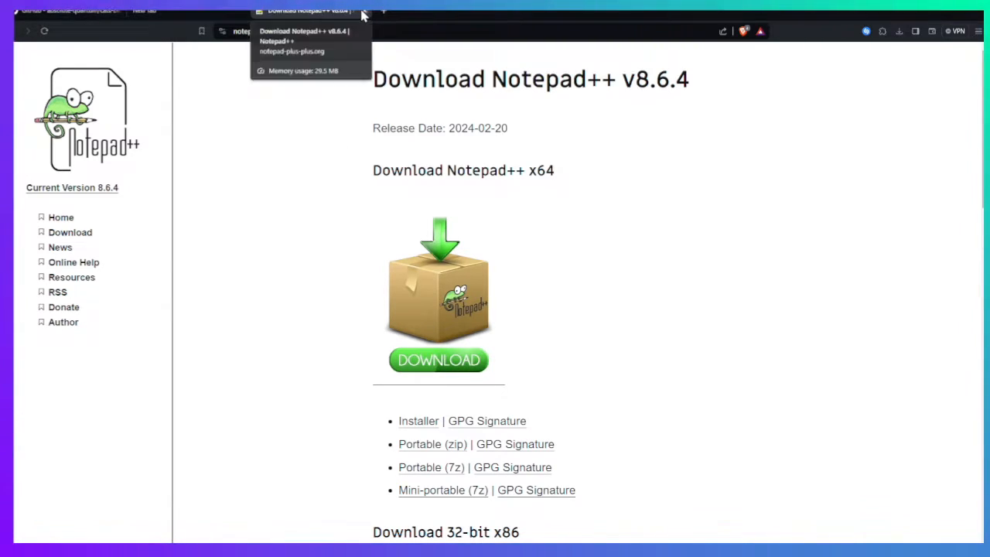
pyautogui.click(66, 10)
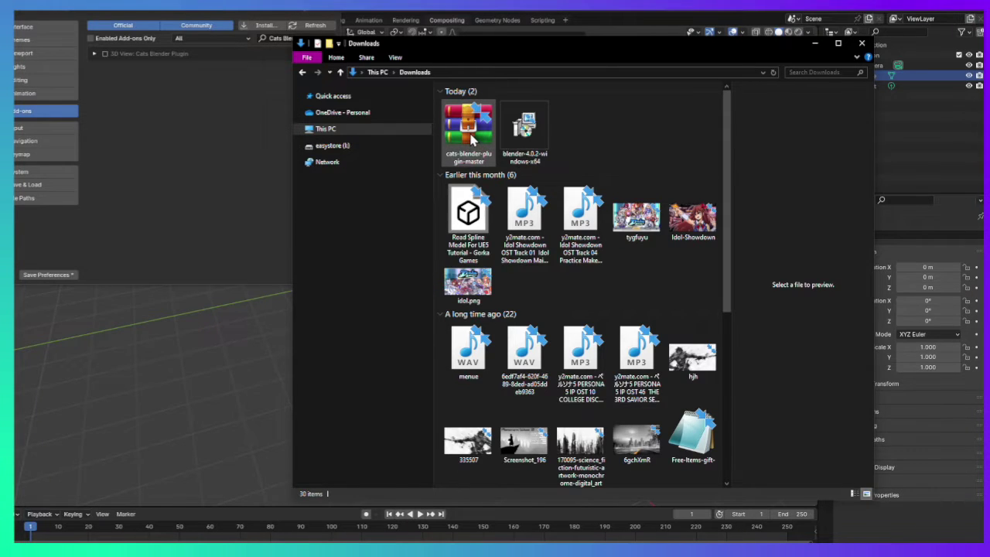
# Extract the cats-blender-plugin-master archive into Downloads and enter the extracted folder.
pyautogui.rightClick(468, 132)
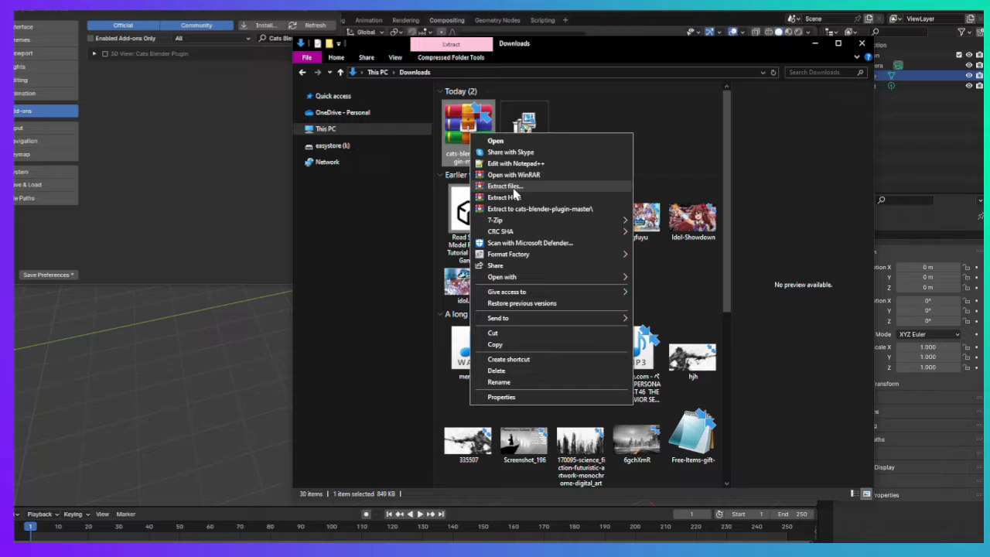
pyautogui.click(505, 186)
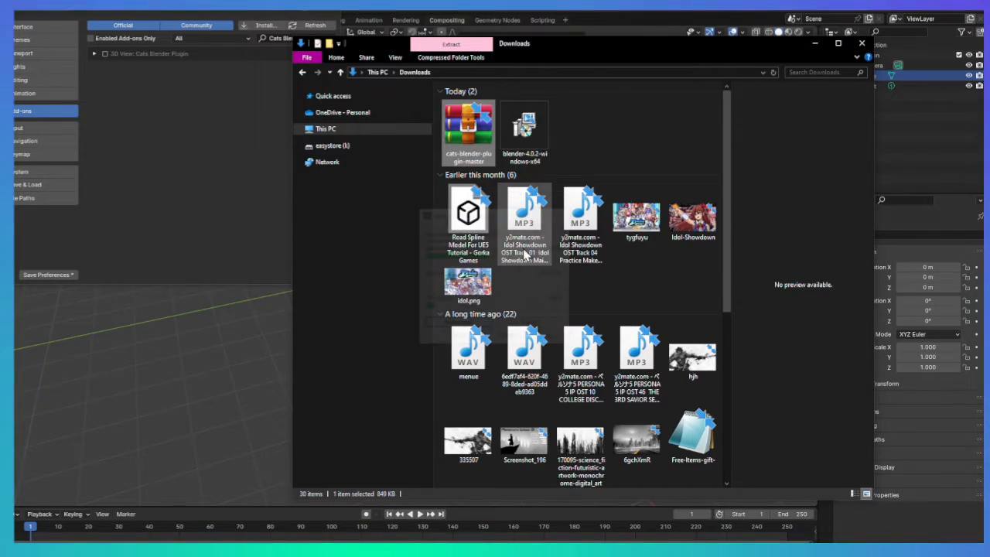
pyautogui.scroll(-3)
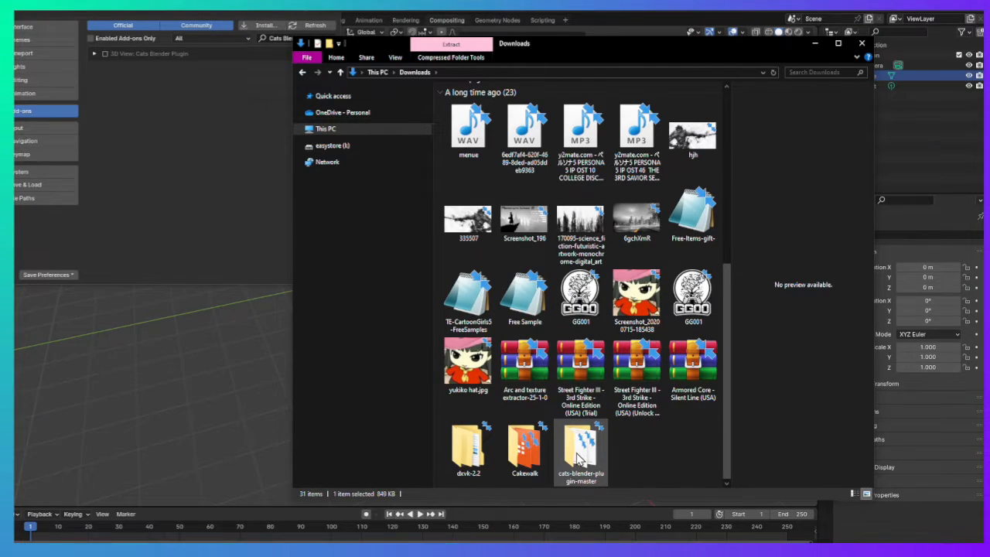
pyautogui.doubleClick(580, 447)
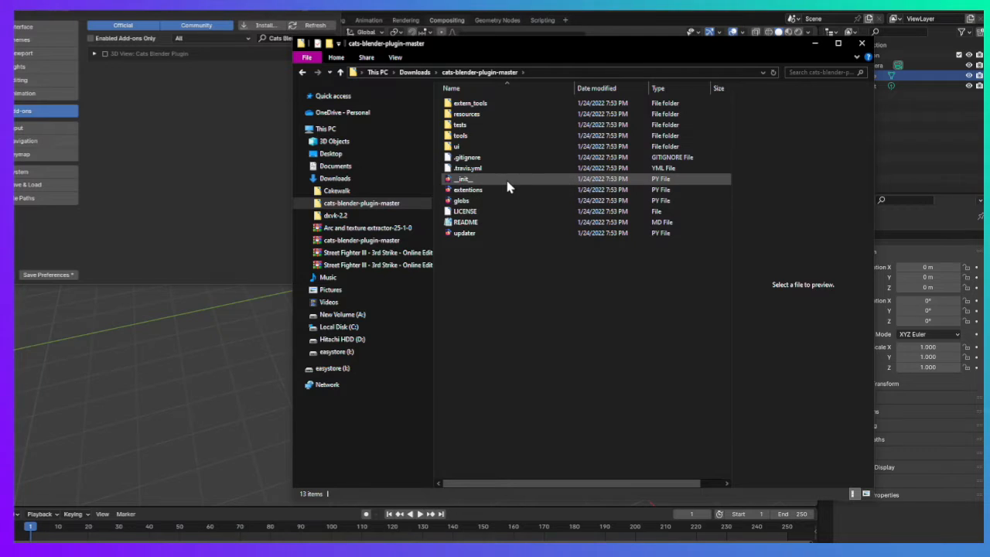
pyautogui.moveTo(461, 179)
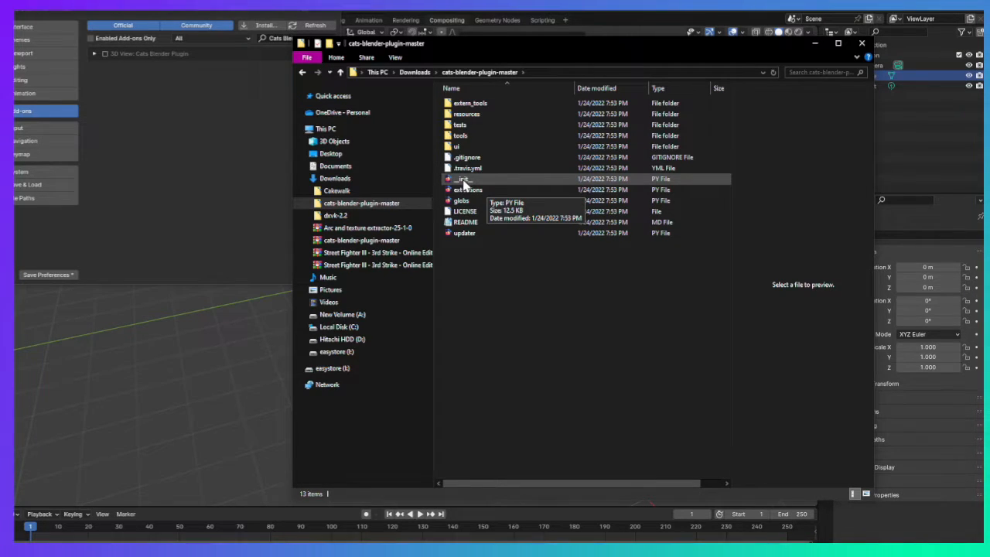
# Open the plugin's __init__.py with Edit with Notepad++.
pyautogui.rightClick(480, 186)
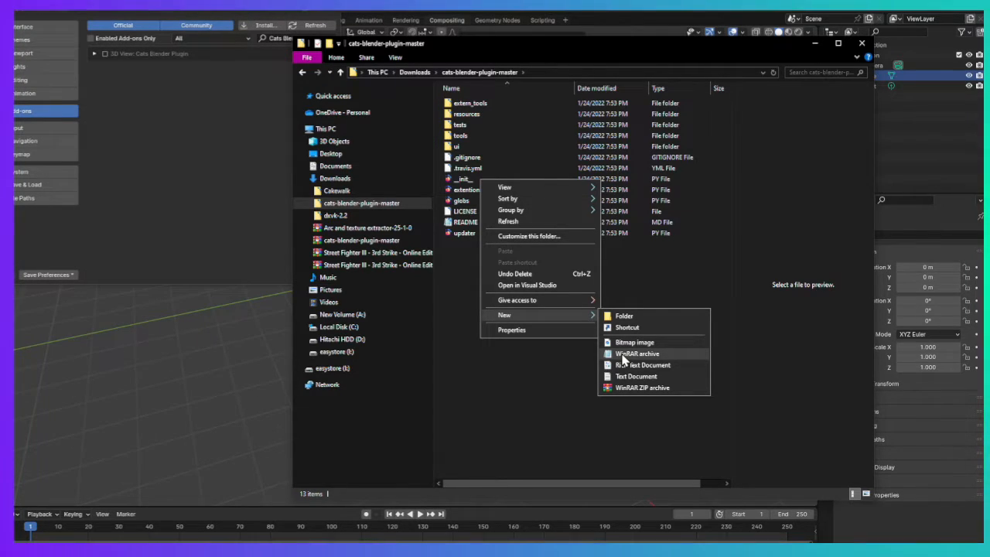
pyautogui.moveTo(626, 363)
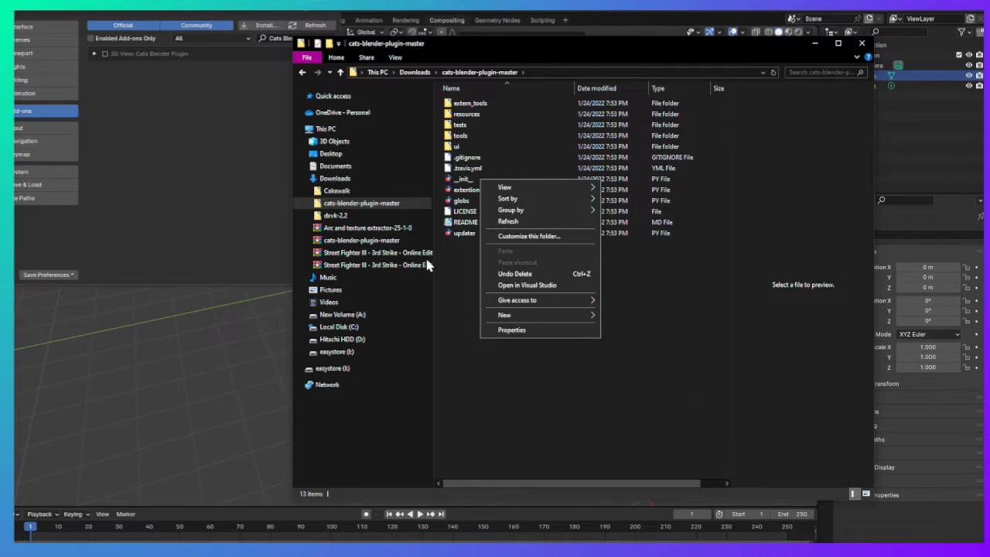
pyautogui.moveTo(462, 190)
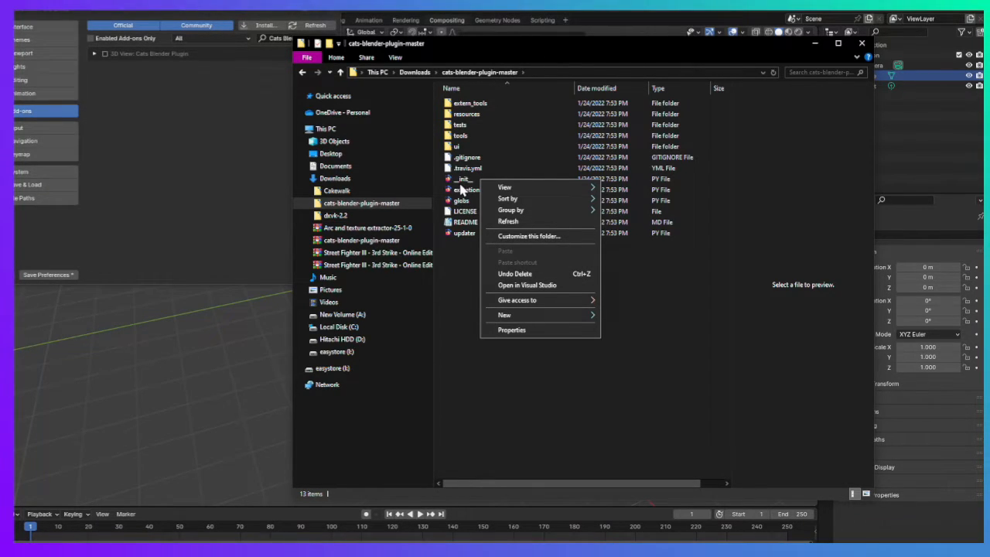
pyautogui.click(463, 179)
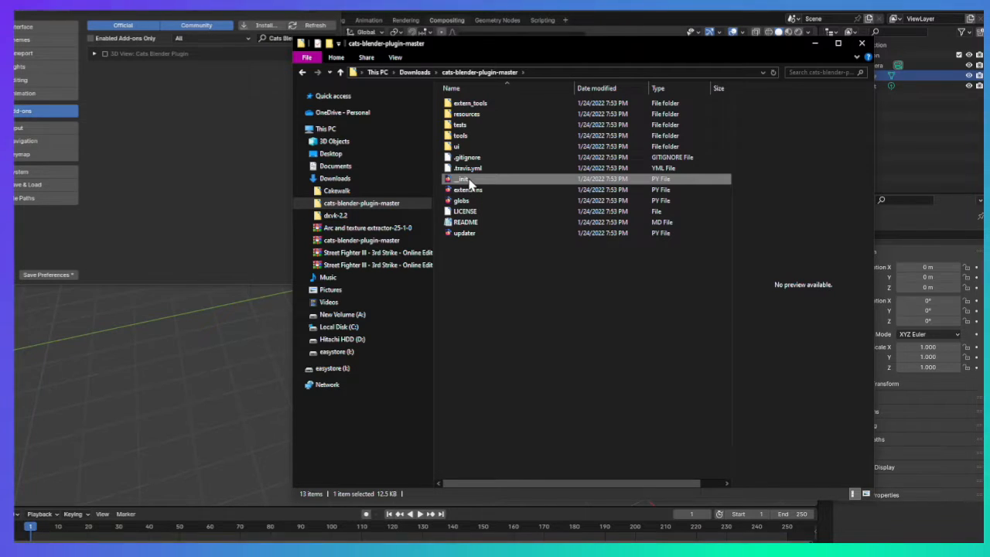
pyautogui.doubleClick(463, 179)
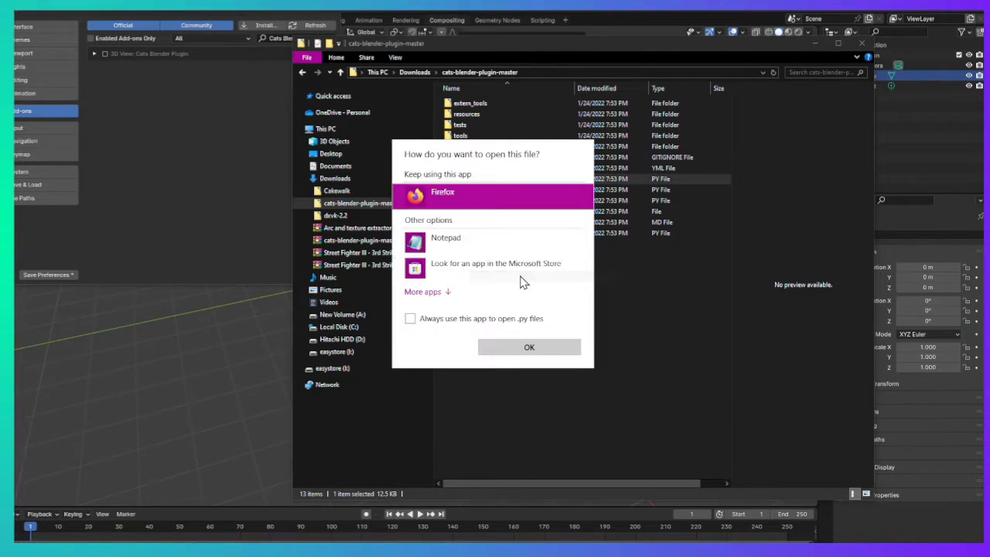
pyautogui.click(423, 290)
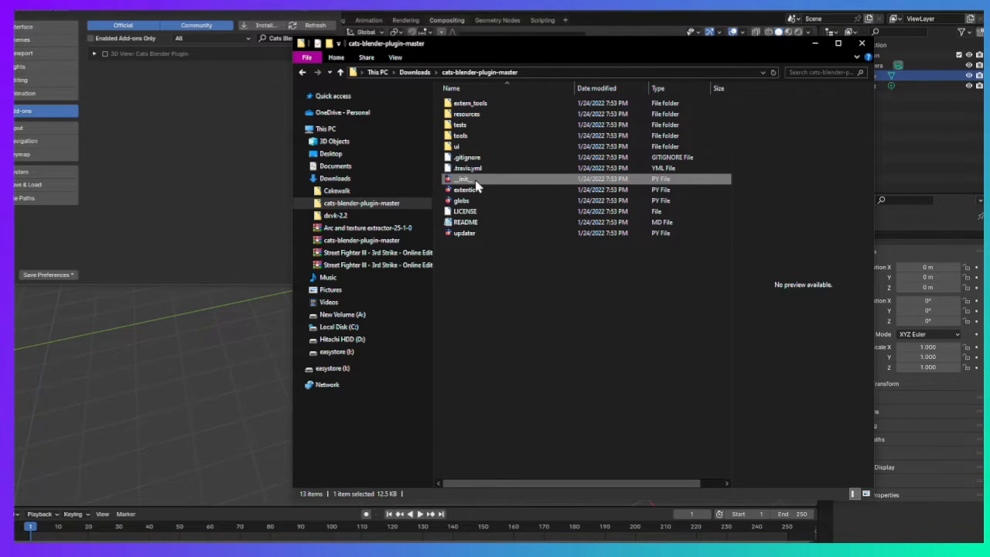
pyautogui.rightClick(464, 178)
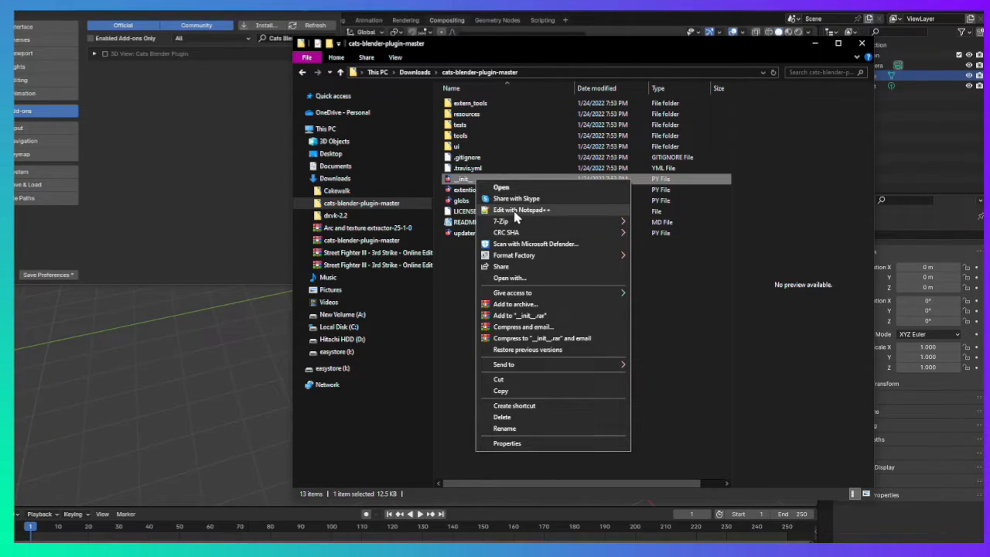
pyautogui.click(520, 210)
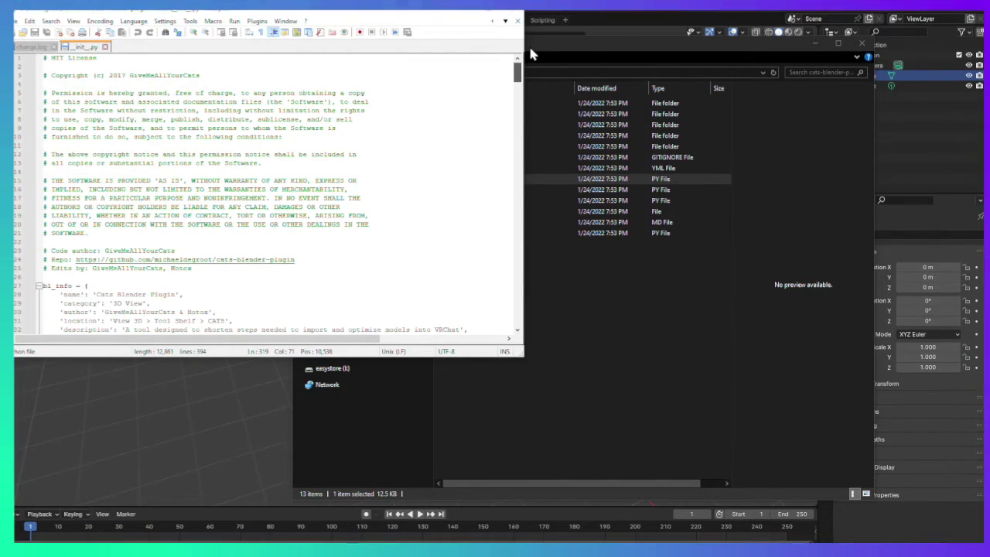
# Delete 'TESTING' from the addon_support set in __init__.py and save the file.
pyautogui.scroll(-3)
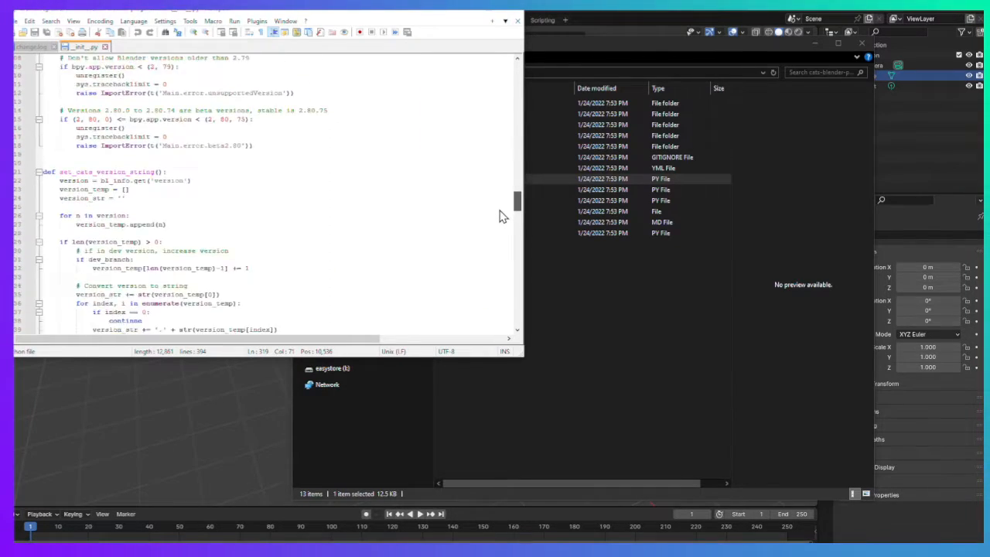
pyautogui.scroll(-3)
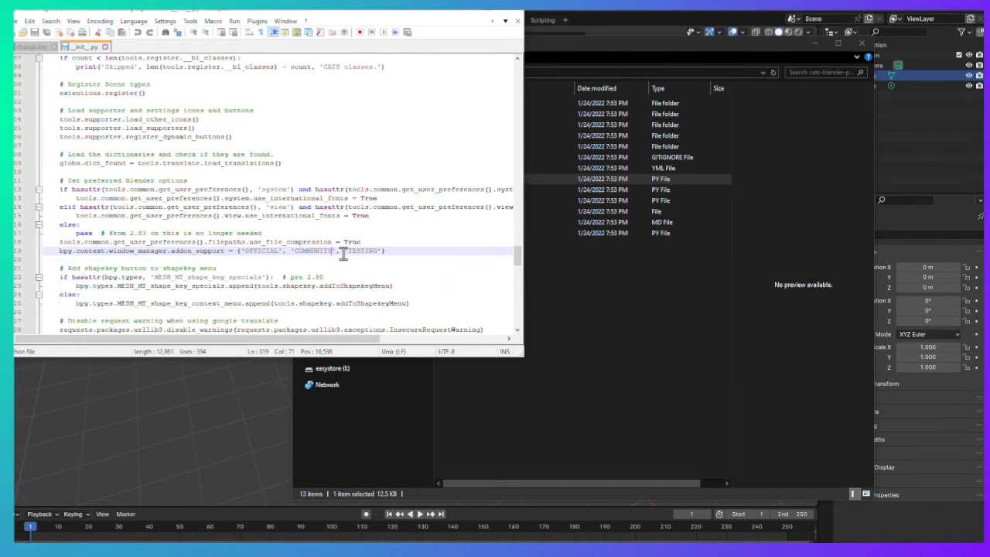
pyautogui.doubleClick(365, 251)
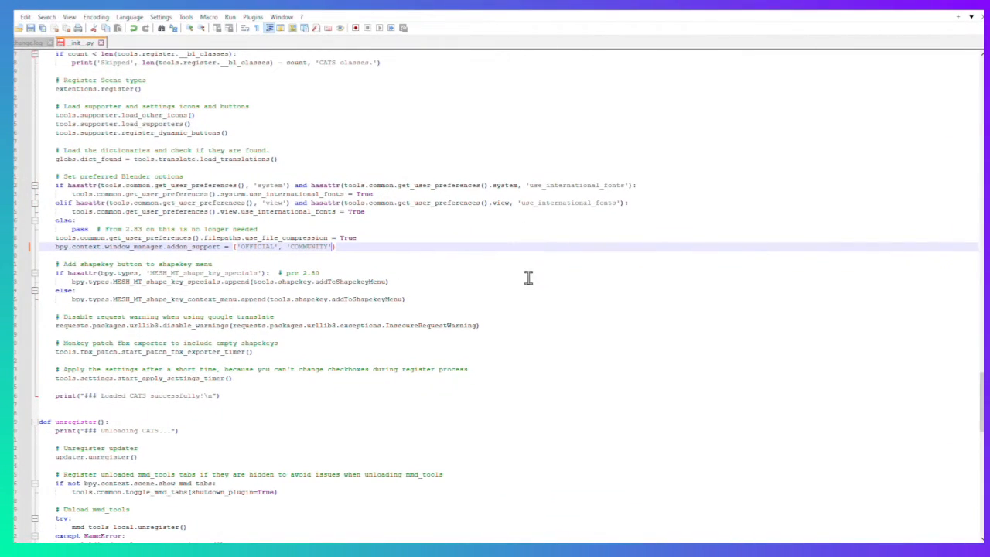
pyautogui.moveTo(435, 300)
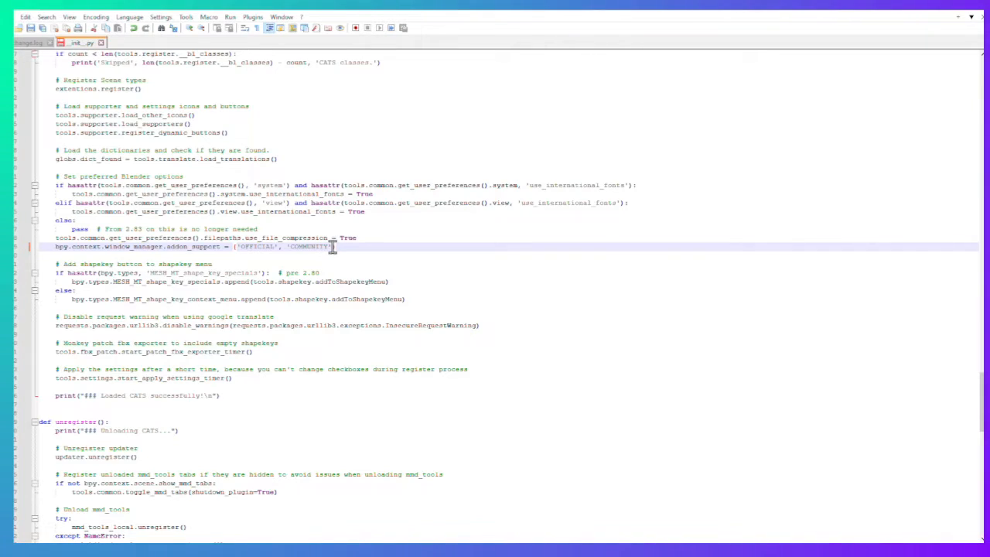
pyautogui.click(28, 18)
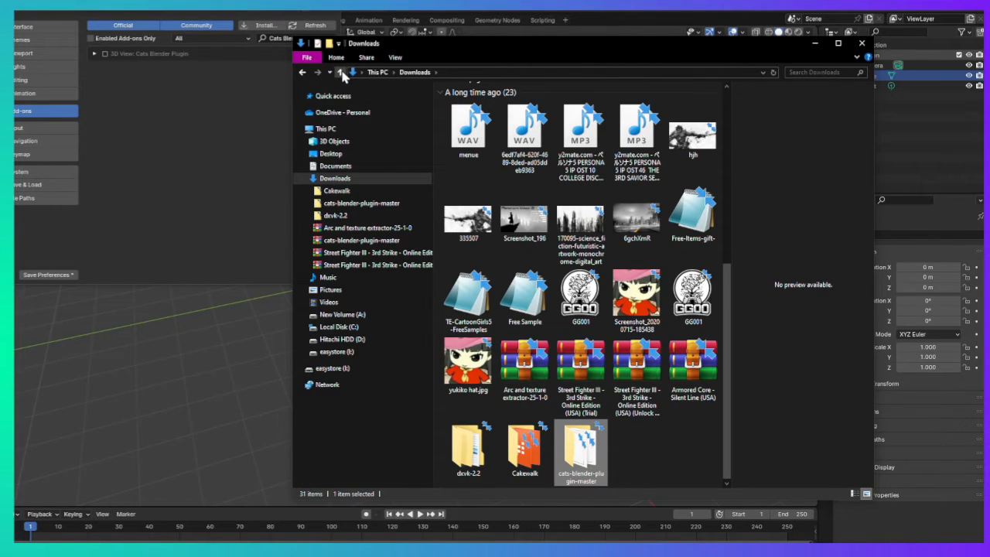
# Create a ZIP archive of the cats-blender-plugin-master folder.
pyautogui.rightClick(581, 448)
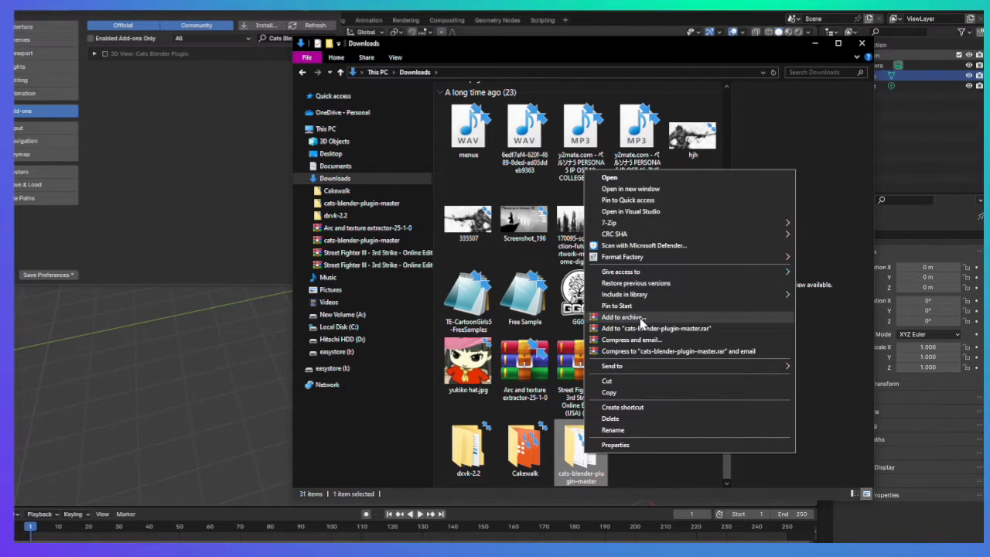
pyautogui.moveTo(646, 317)
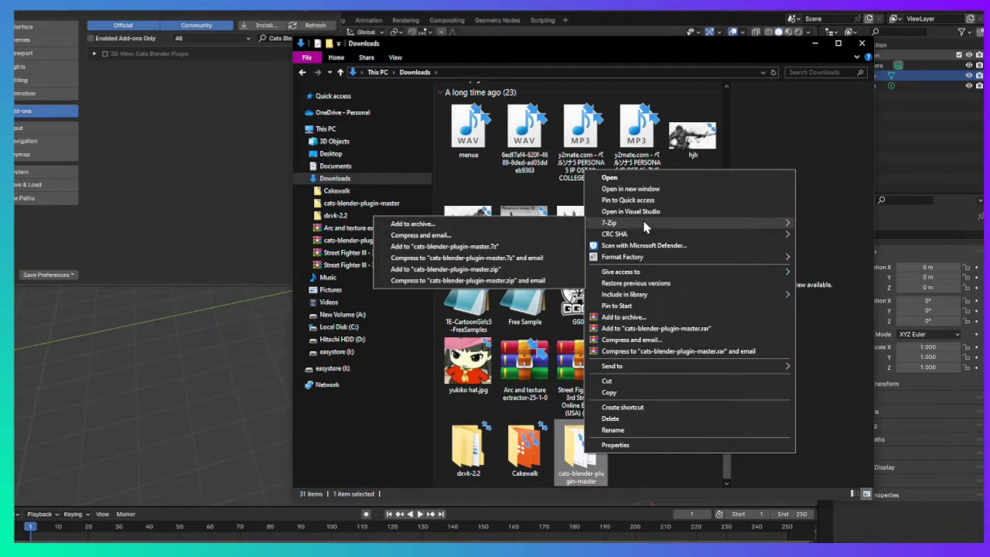
pyautogui.moveTo(637, 317)
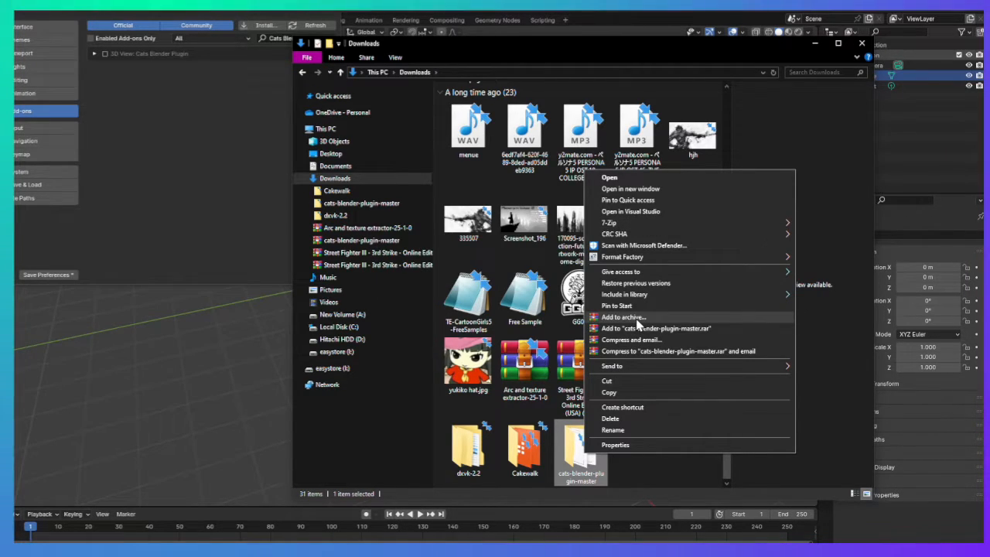
pyautogui.click(621, 317)
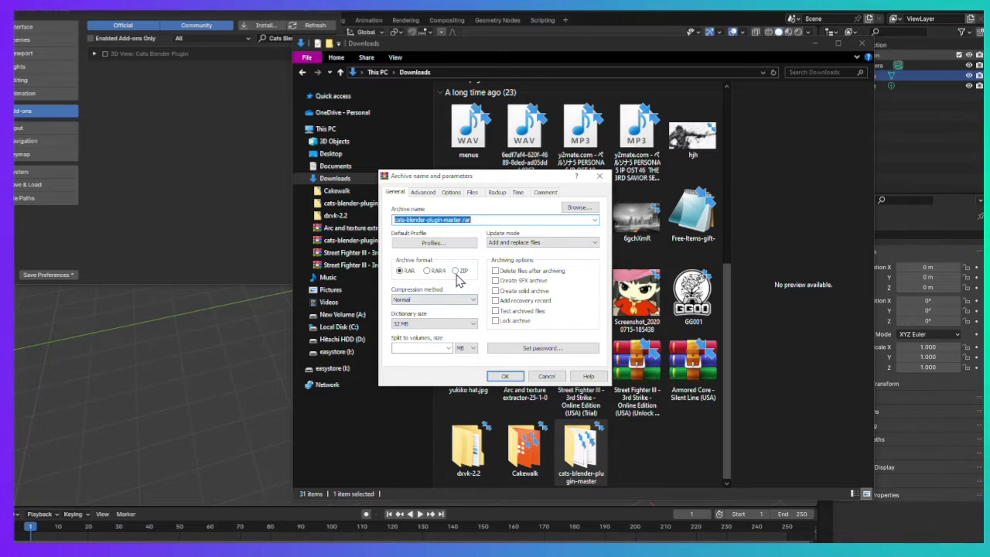
pyautogui.click(454, 270)
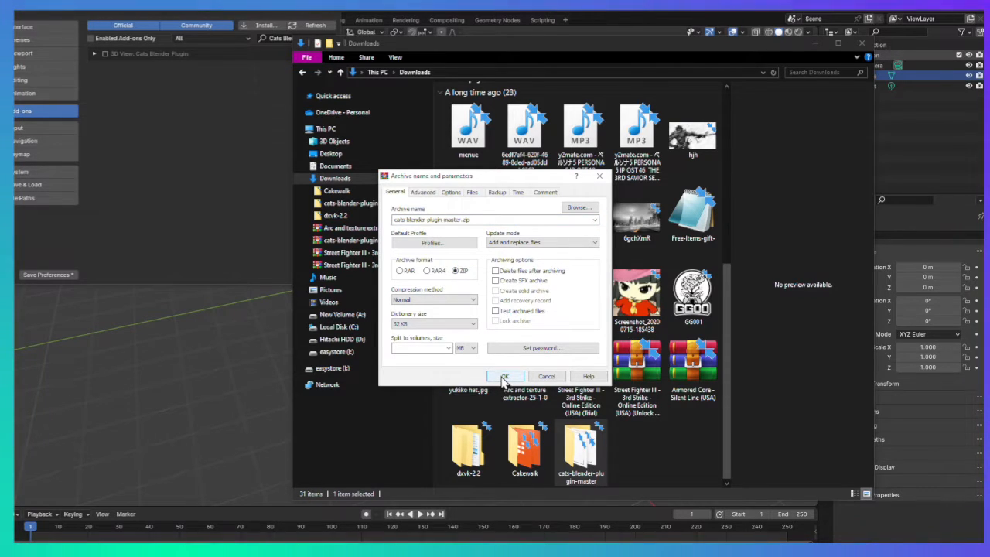
pyautogui.click(504, 376)
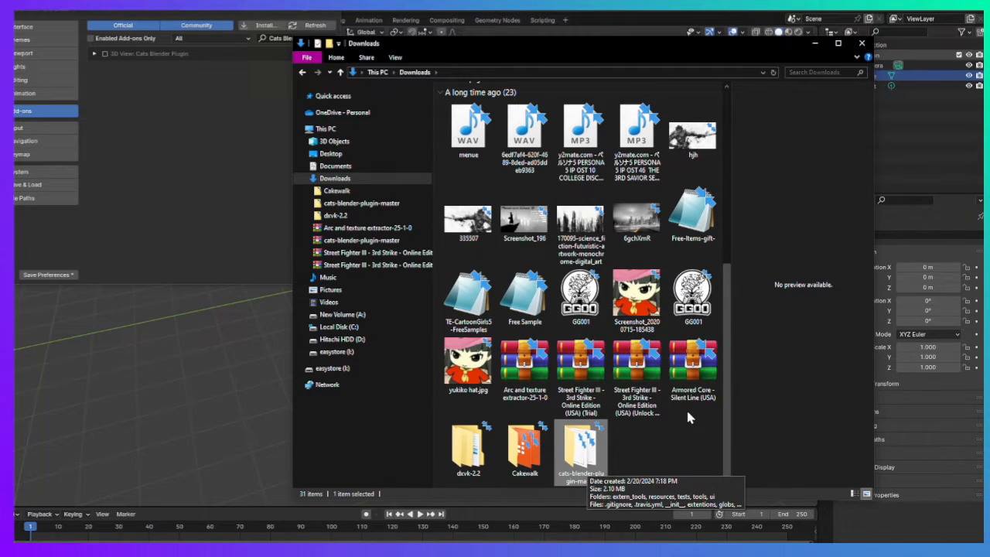
pyautogui.moveTo(585, 460)
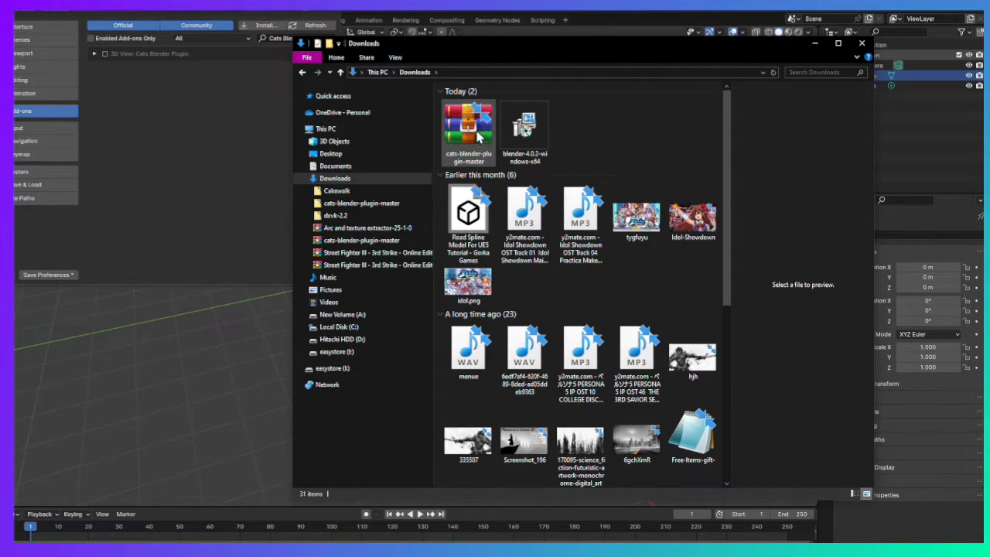
# View the archive on the Hitachi HDD (D:) drive, then minimize File Explorer.
pyautogui.scroll(-3)
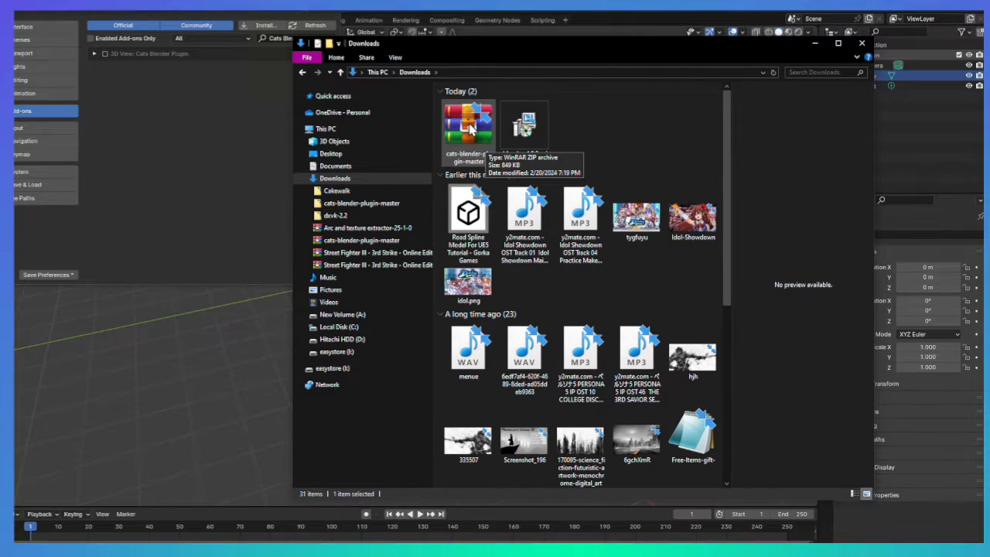
pyautogui.scroll(-3)
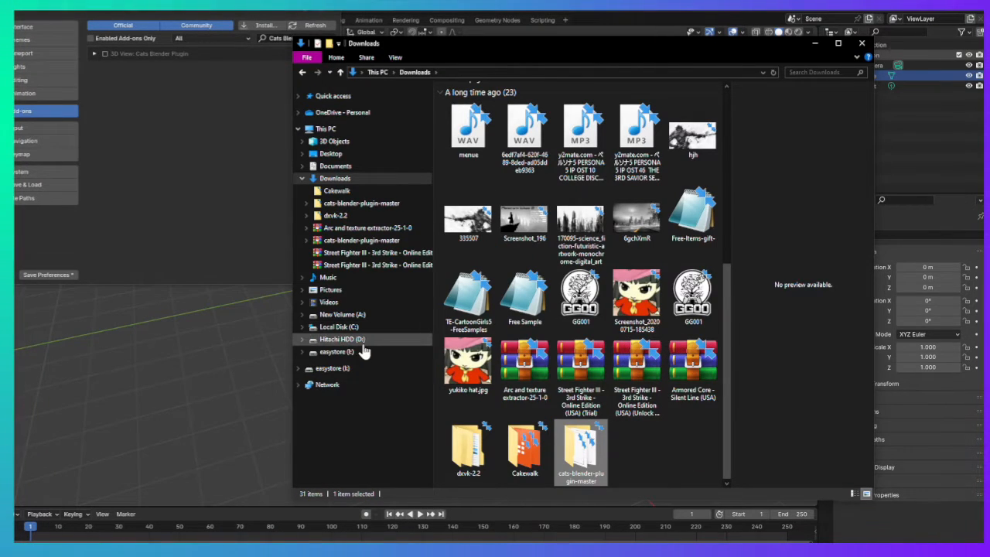
pyautogui.rightClick(580, 448)
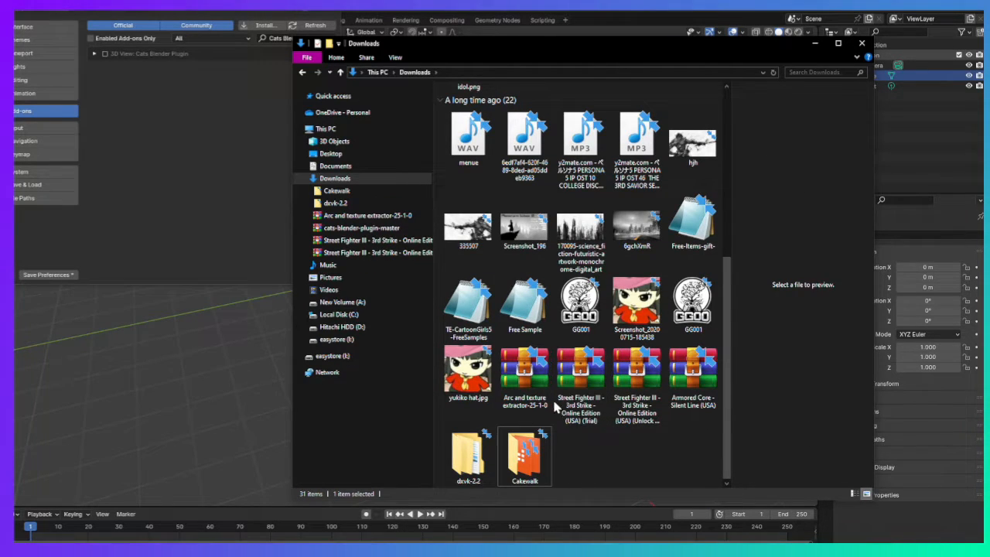
pyautogui.click(345, 327)
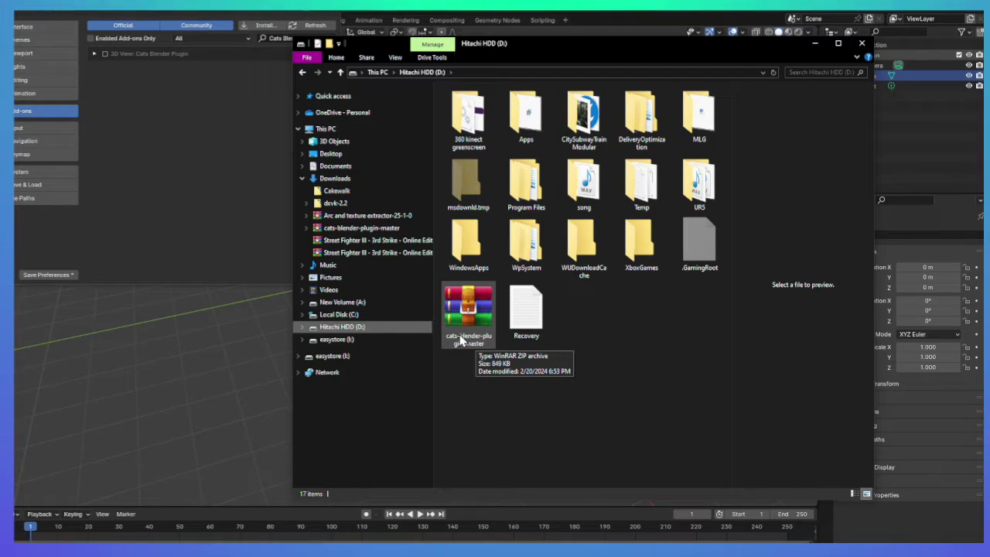
pyautogui.moveTo(869, 49)
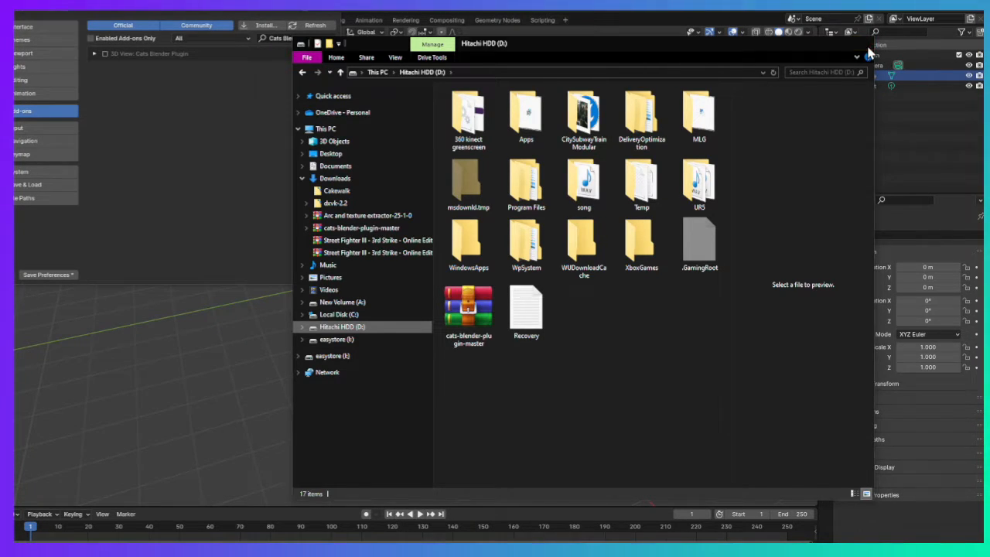
pyautogui.click(868, 50)
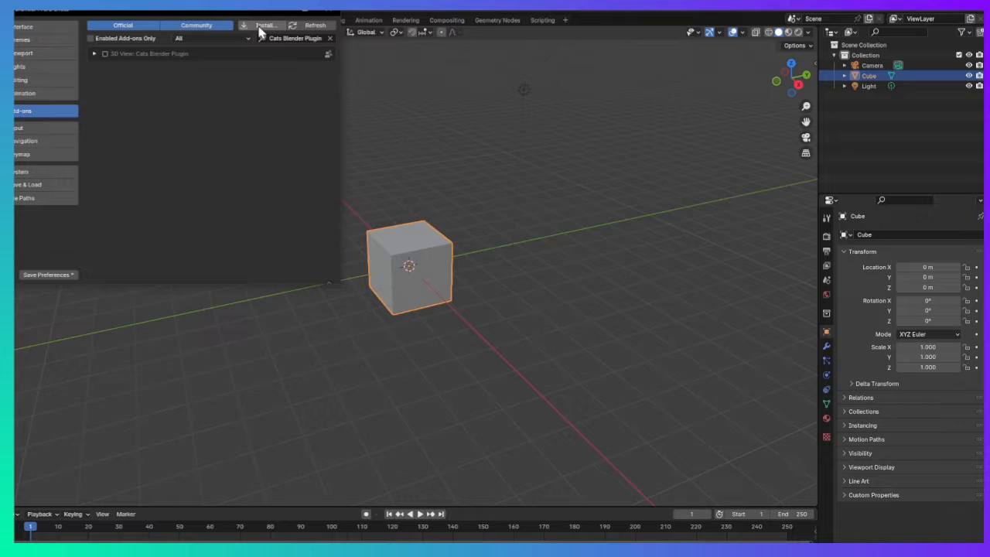
# Install cats-blender-plugin-master.zip from D: and enable 3D View: Cats Blender Plugin.
pyautogui.click(265, 24)
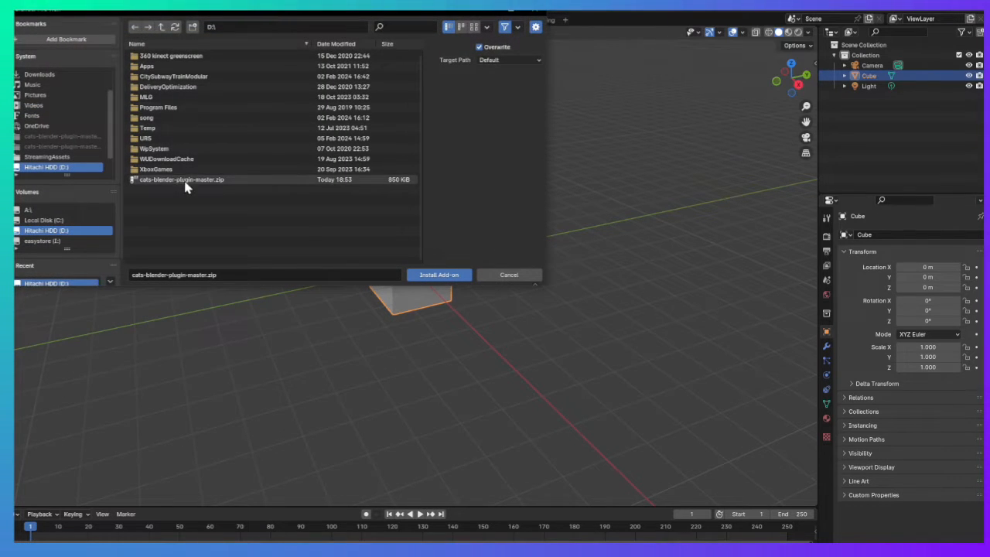
pyautogui.click(181, 180)
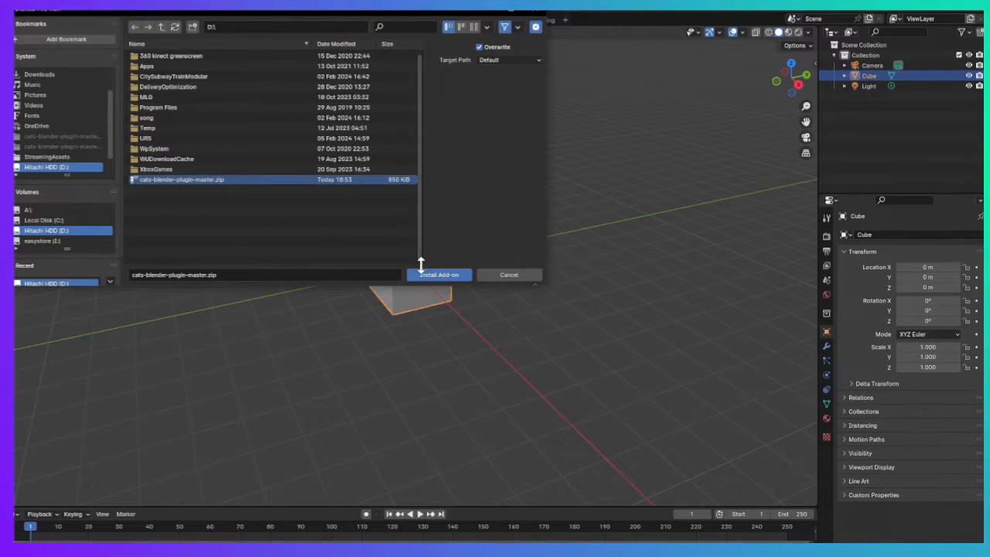
pyautogui.click(438, 275)
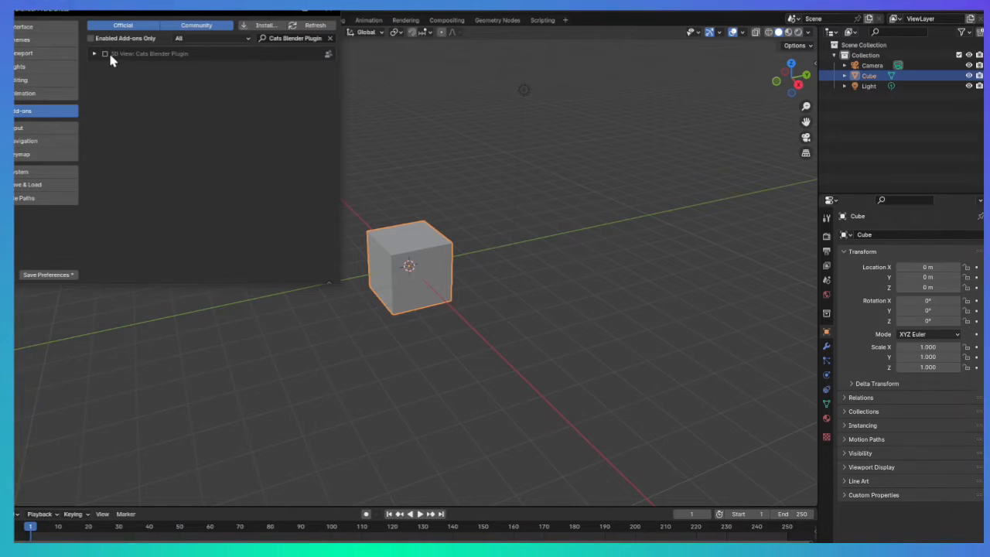
pyautogui.click(99, 53)
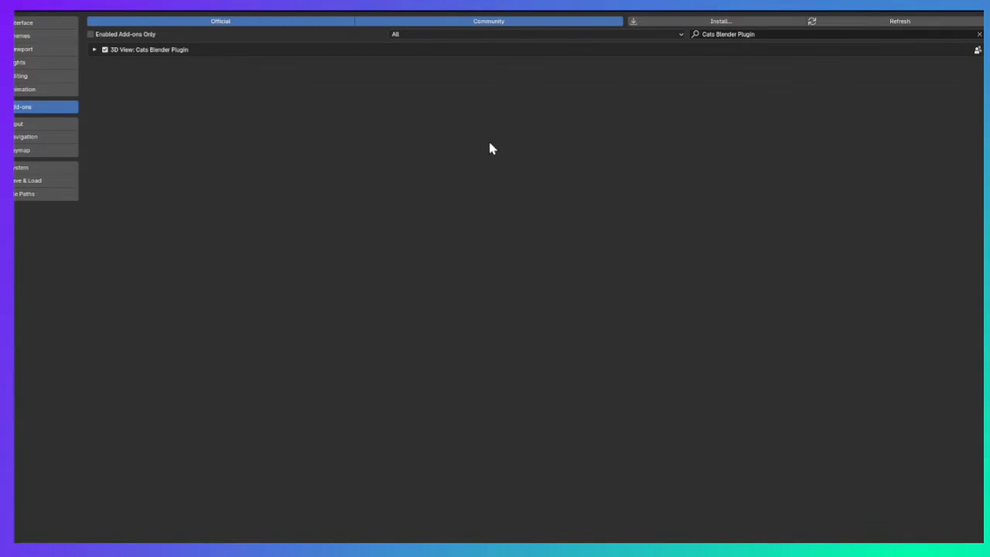
pyautogui.moveTo(244, 214)
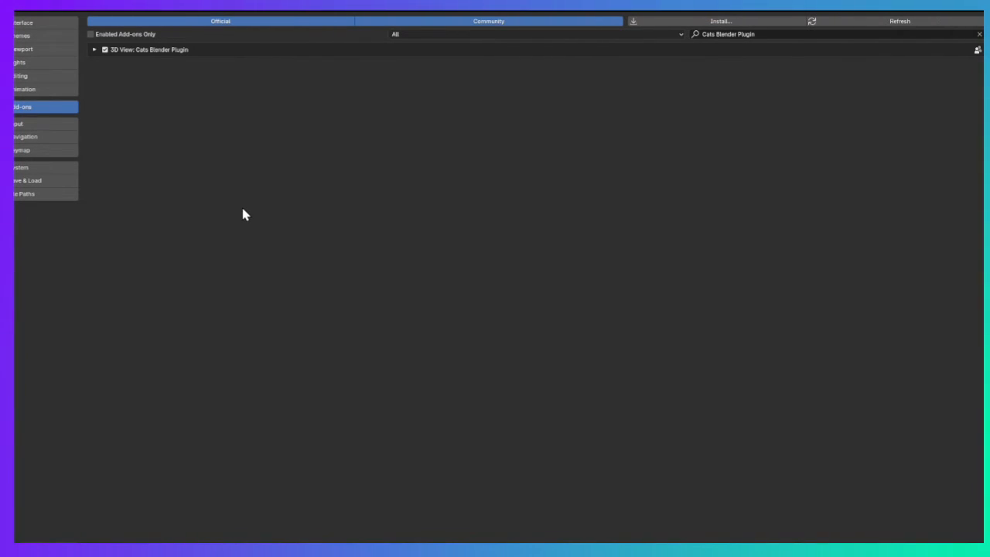
pyautogui.moveTo(70, 497)
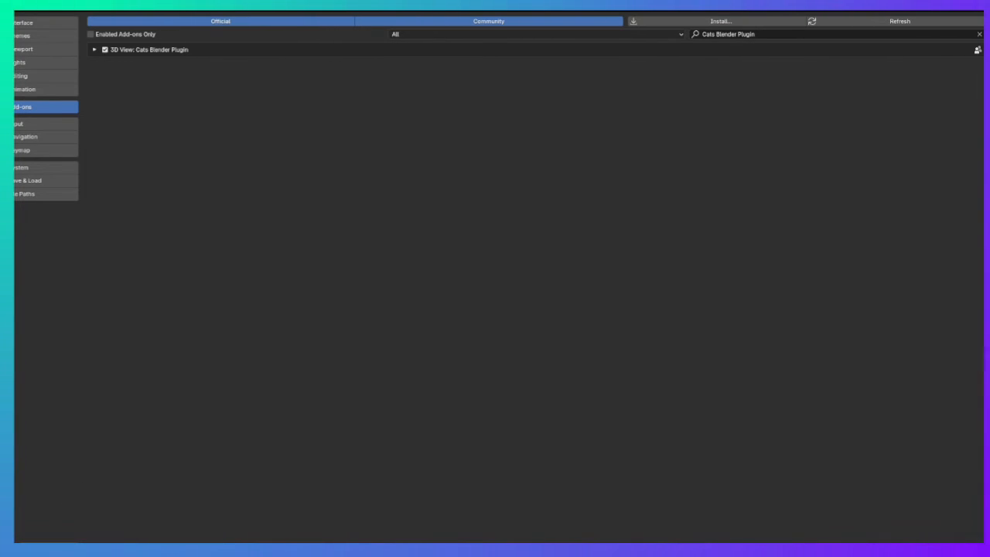
pyautogui.moveTo(87, 532)
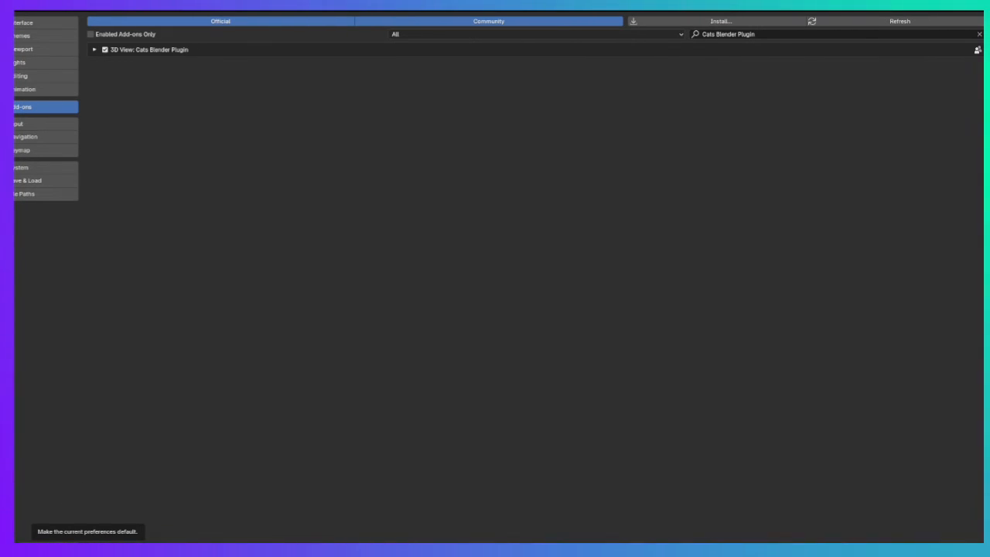